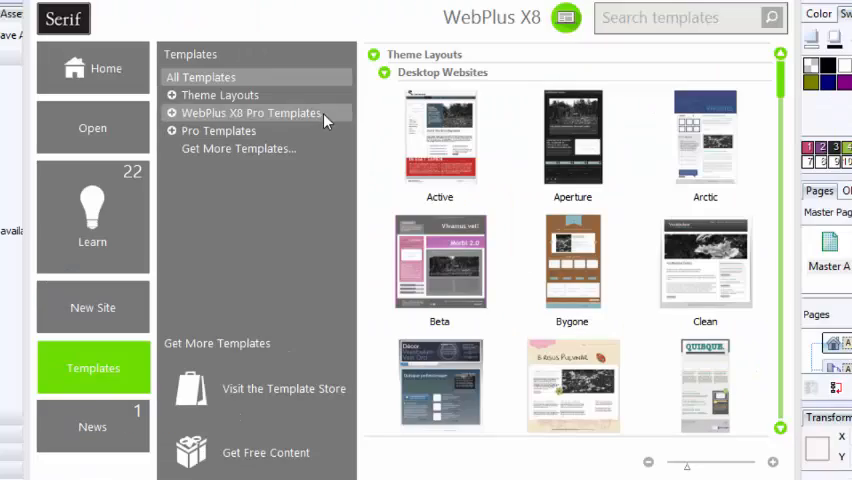
Step: Choose the Glitch desktop template with all pages, About Us included, and browse colour schemes
{"action": "scroll", "scroll_direction": "down", "scroll_amount": 3}
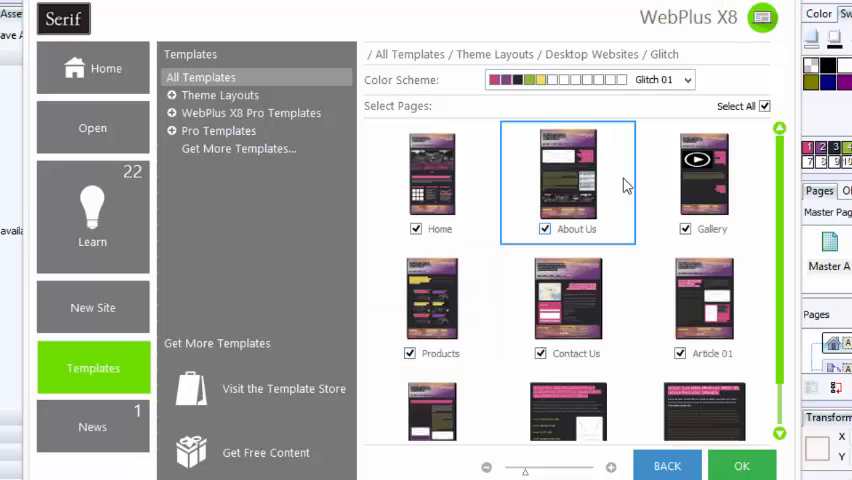
{"action": "left_click", "coordinate": [703, 180]}
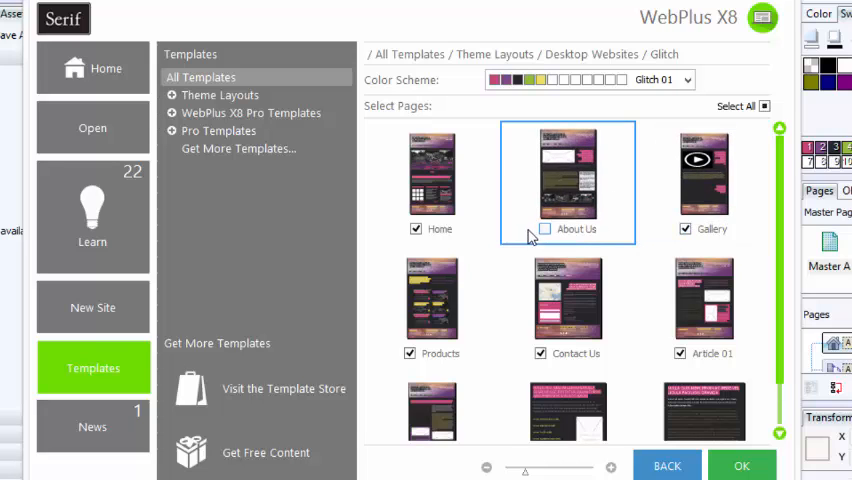
{"action": "left_click", "coordinate": [544, 229]}
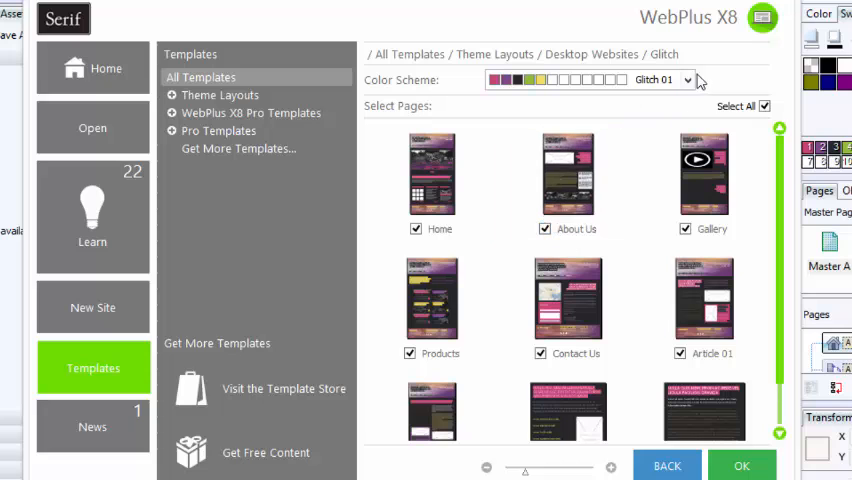
{"action": "left_click", "coordinate": [687, 80]}
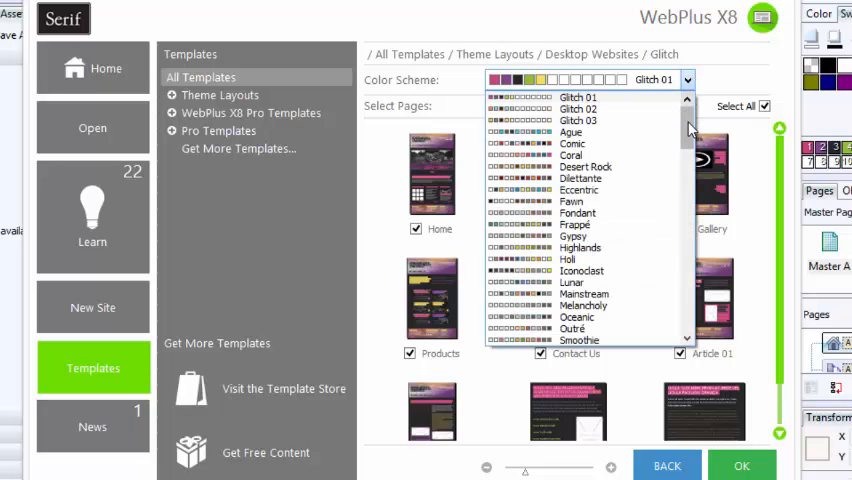
{"action": "scroll", "scroll_direction": "down", "scroll_amount": 3}
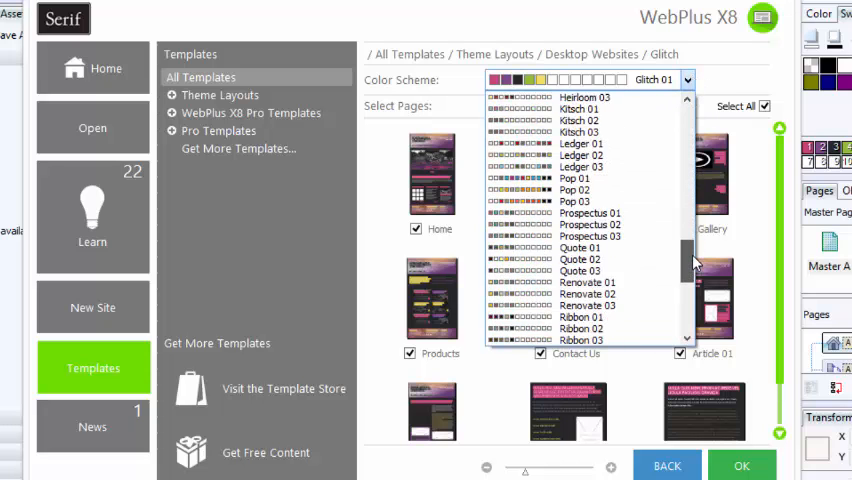
{"action": "scroll", "scroll_direction": "up", "scroll_amount": 3}
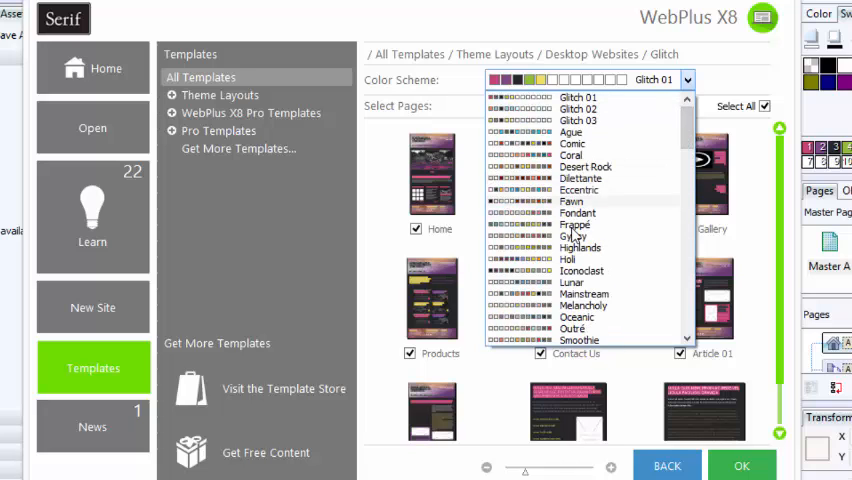
{"action": "left_click", "coordinate": [578, 97]}
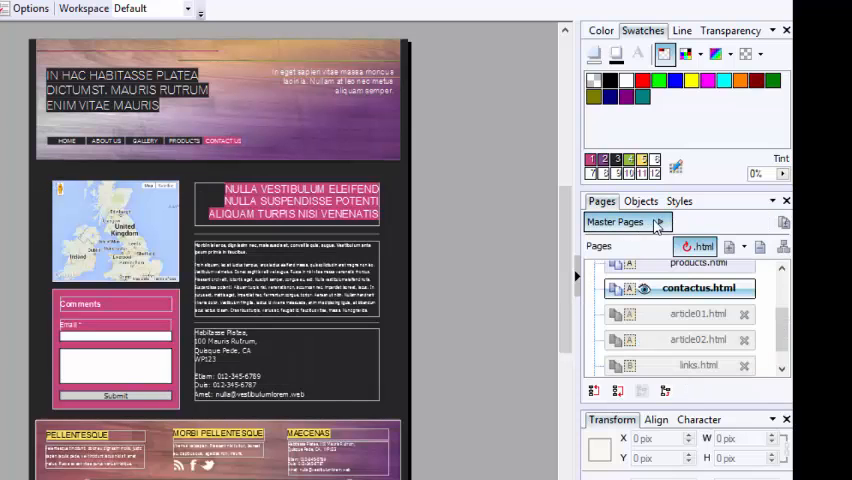
Step: Expand Master Pages to open Master A and select its header title frame
{"action": "left_click", "coordinate": [664, 222]}
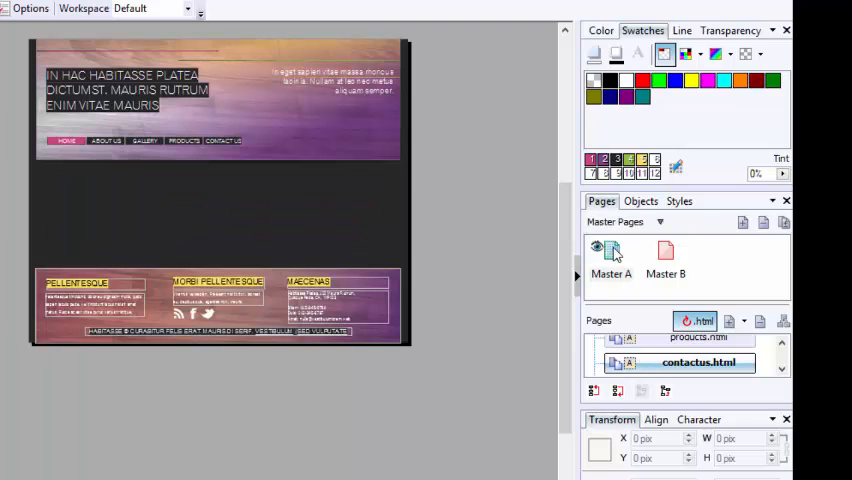
{"action": "mouse_move", "coordinate": [611, 252]}
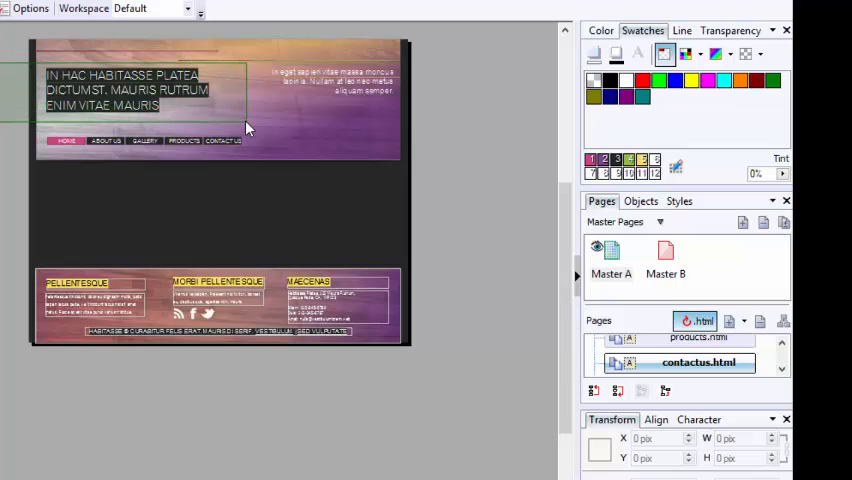
{"action": "left_click", "coordinate": [128, 90]}
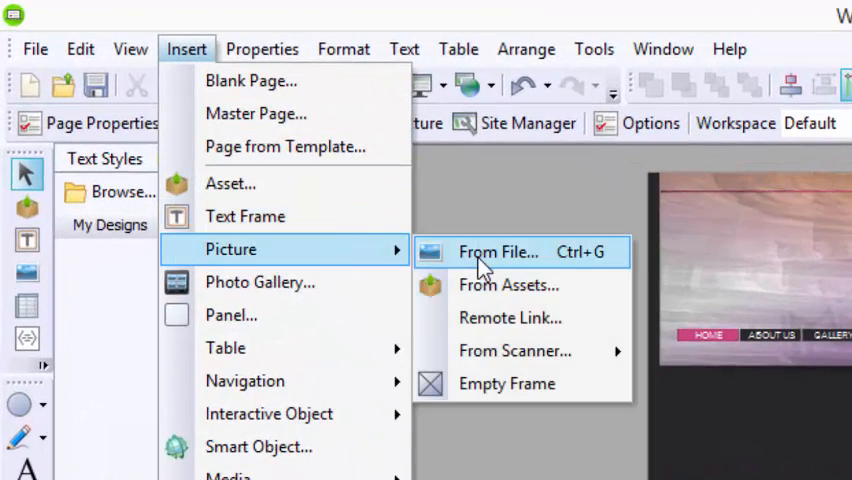
Step: Insert the got.clicks? logo into Master A's header and move the navigation bar beneath it
{"action": "left_click", "coordinate": [498, 252]}
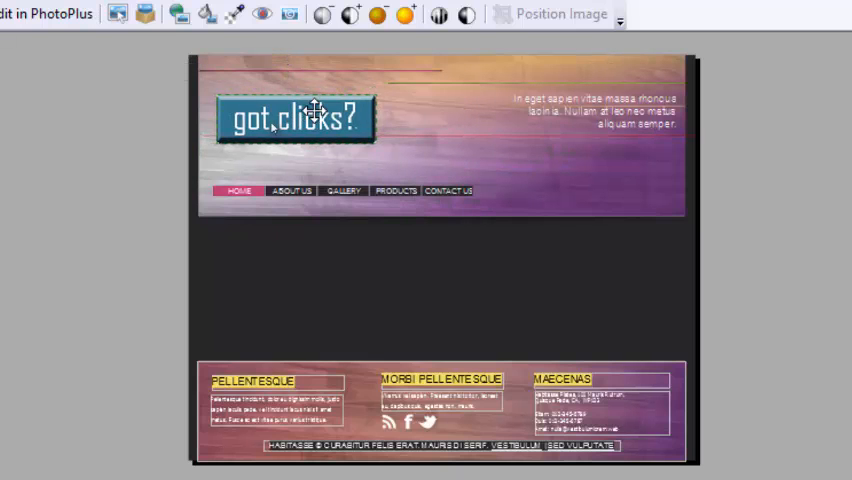
{"action": "left_click", "coordinate": [342, 191]}
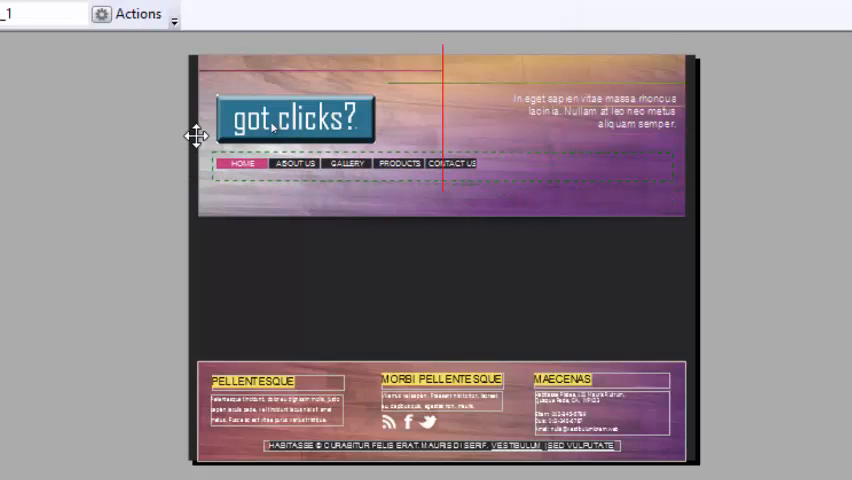
{"action": "left_click", "coordinate": [340, 162]}
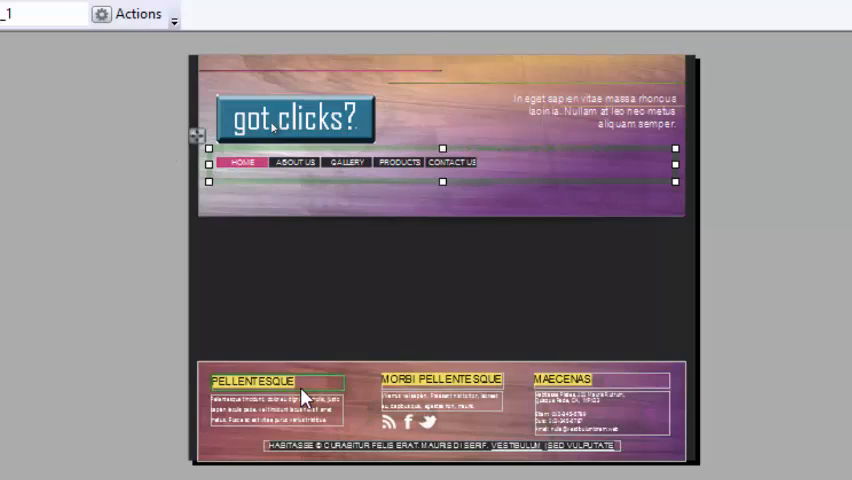
{"action": "left_click", "coordinate": [258, 382]}
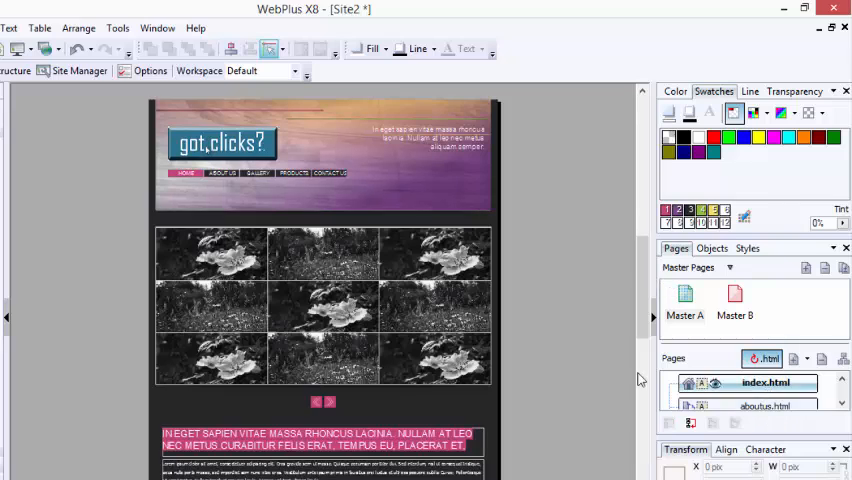
Step: Scroll through the home page's photo grid, text banner and columns under the logo header
{"action": "scroll", "scroll_direction": "down", "scroll_amount": 3}
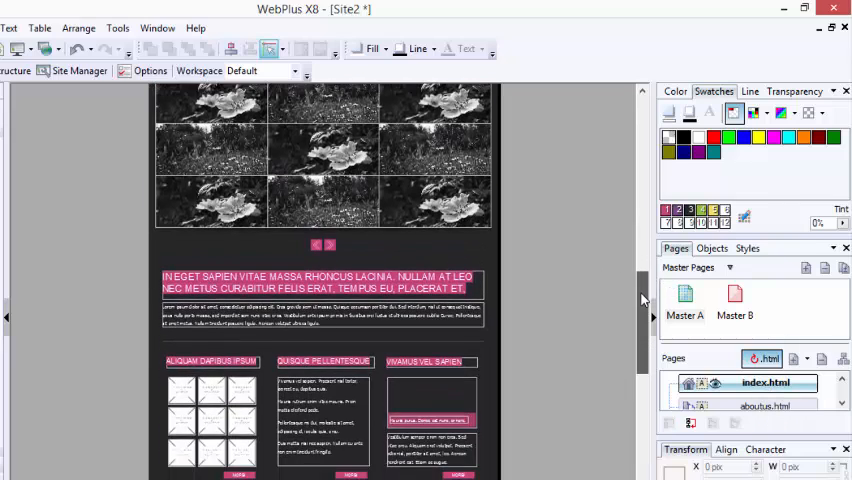
{"action": "scroll", "scroll_direction": "up", "scroll_amount": 3}
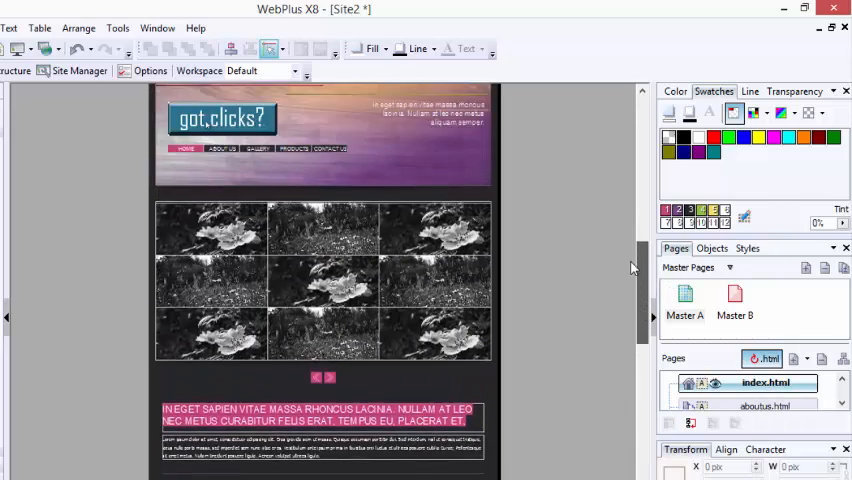
{"action": "scroll", "scroll_direction": "up", "scroll_amount": 3}
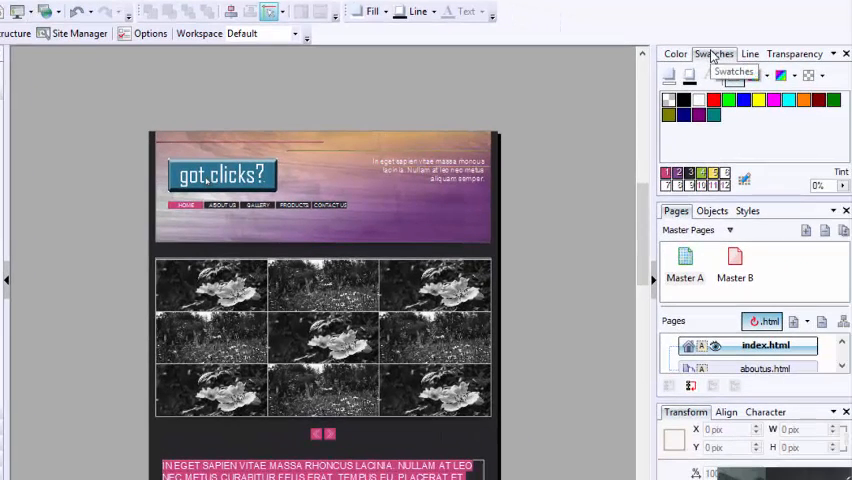
{"action": "mouse_move", "coordinate": [745, 180]}
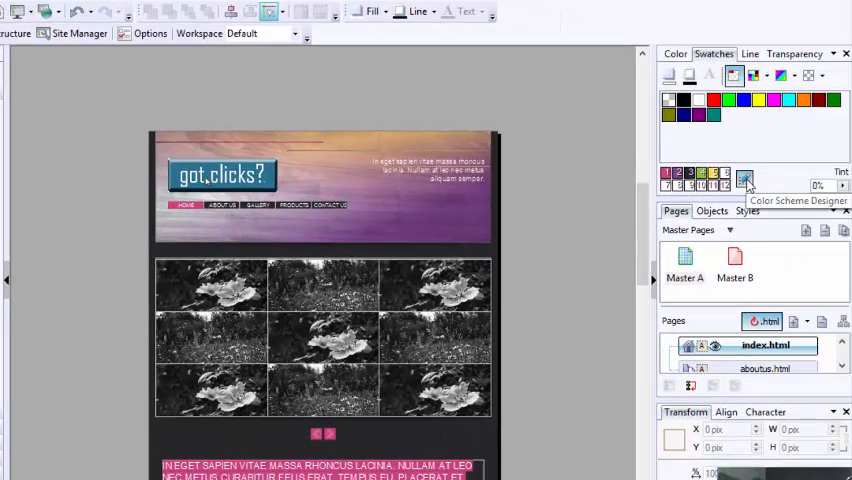
Step: Pick the Ribbon 02 scheme in the Color Scheme Designer and confirm it
{"action": "left_click", "coordinate": [745, 180]}
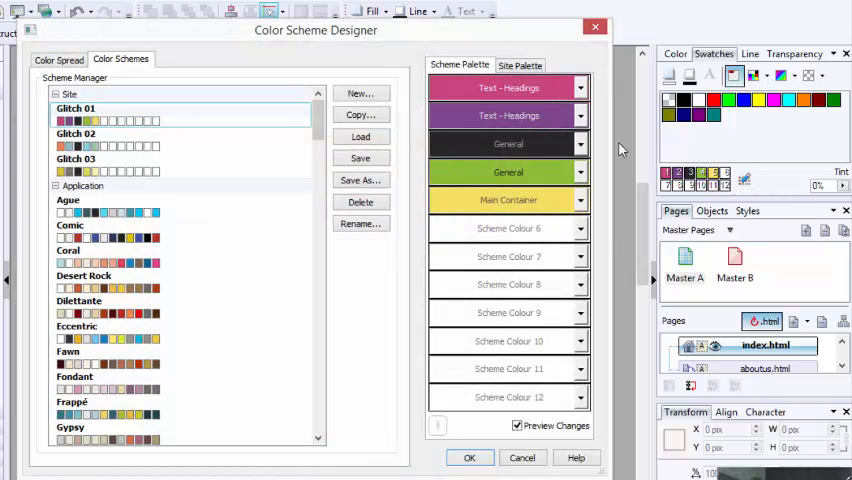
{"action": "mouse_move", "coordinate": [330, 258]}
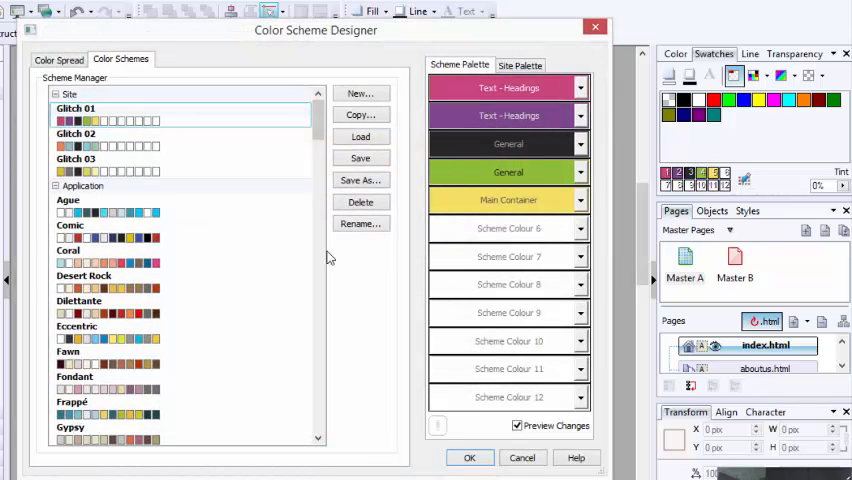
{"action": "scroll", "scroll_direction": "down", "scroll_amount": 3}
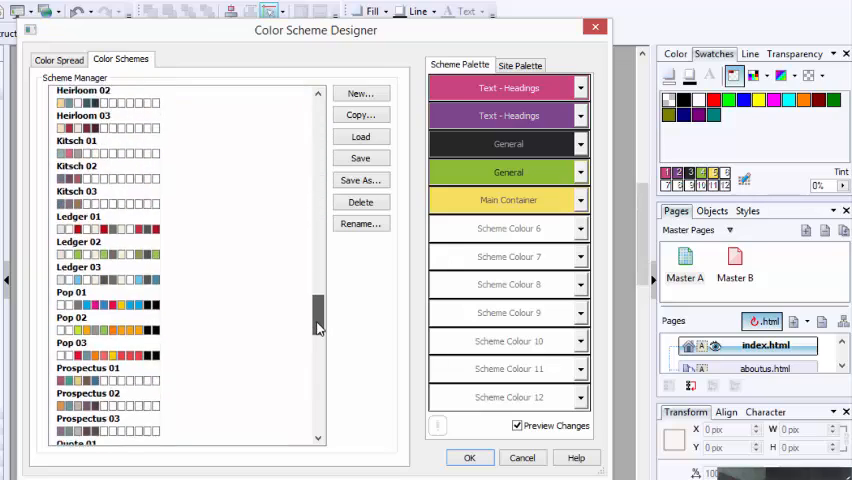
{"action": "scroll", "scroll_direction": "down", "scroll_amount": 3}
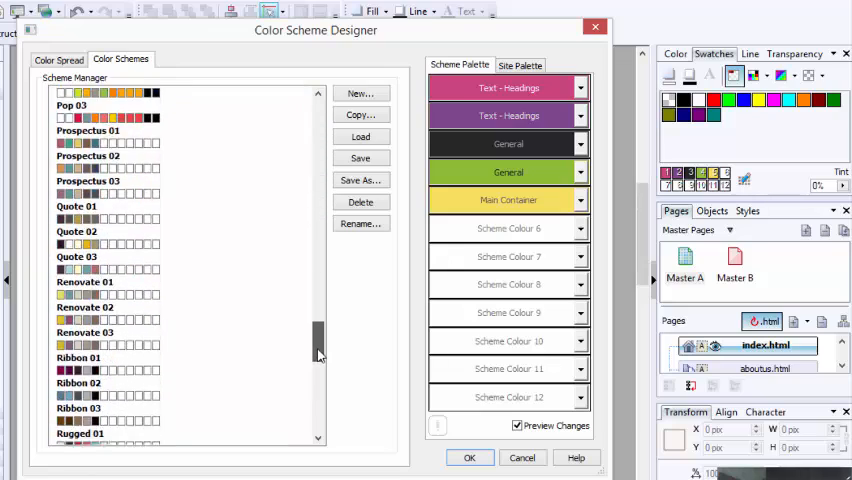
{"action": "scroll", "scroll_direction": "down", "scroll_amount": 3}
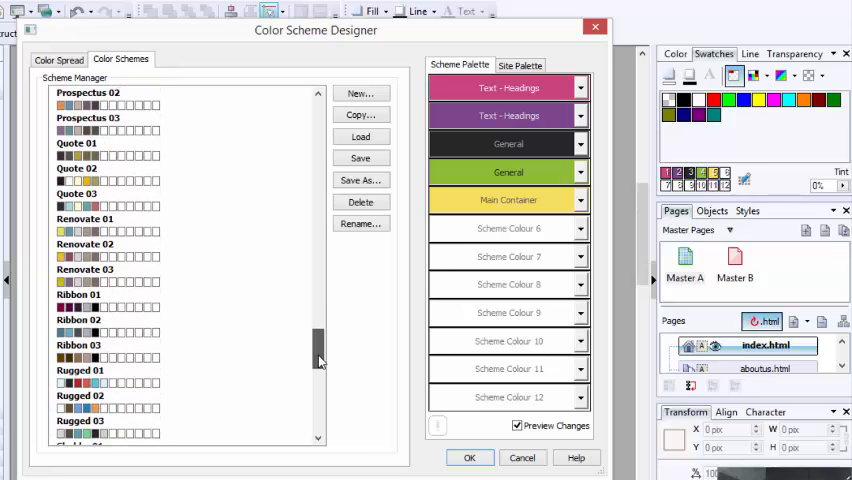
{"action": "left_click", "coordinate": [113, 327]}
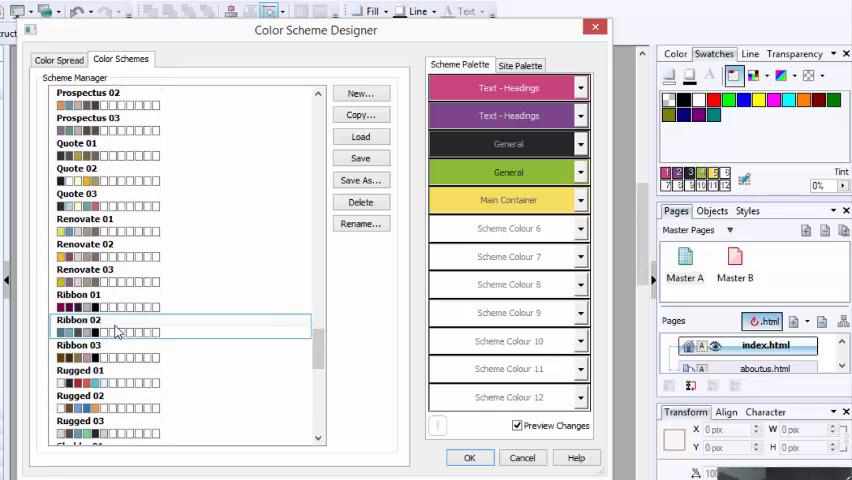
{"action": "left_click", "coordinate": [90, 332]}
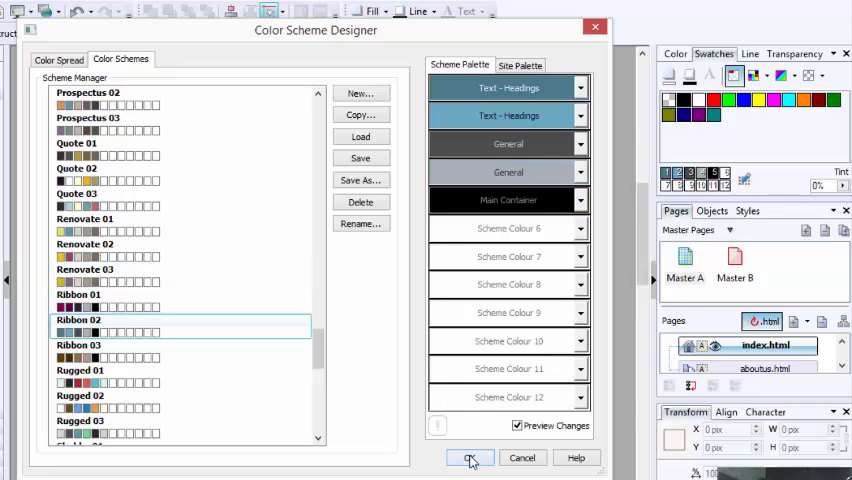
{"action": "left_click", "coordinate": [470, 457]}
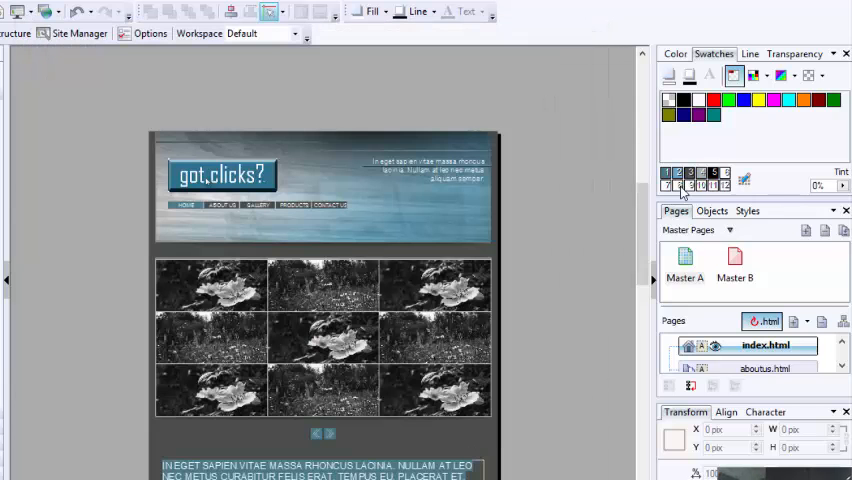
Step: Reopen the Color Scheme Designer and apply the chosen Ribbon 02 scheme
{"action": "scroll", "scroll_direction": "down", "scroll_amount": 3}
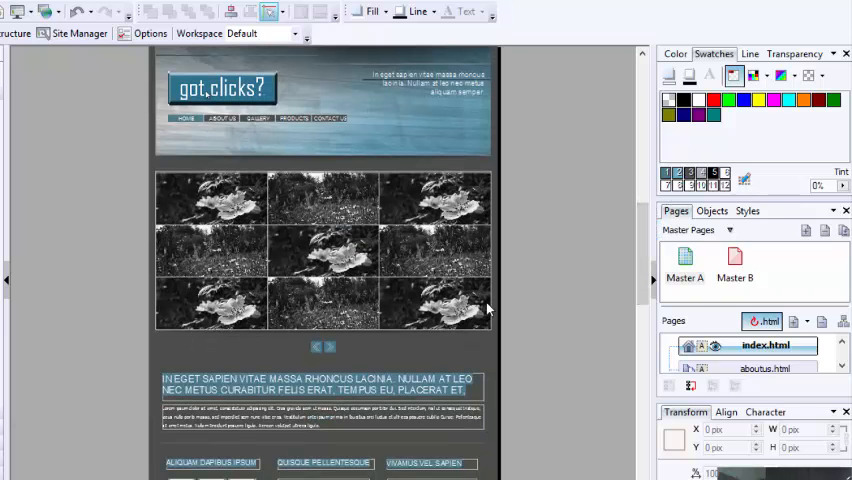
{"action": "mouse_move", "coordinate": [745, 180]}
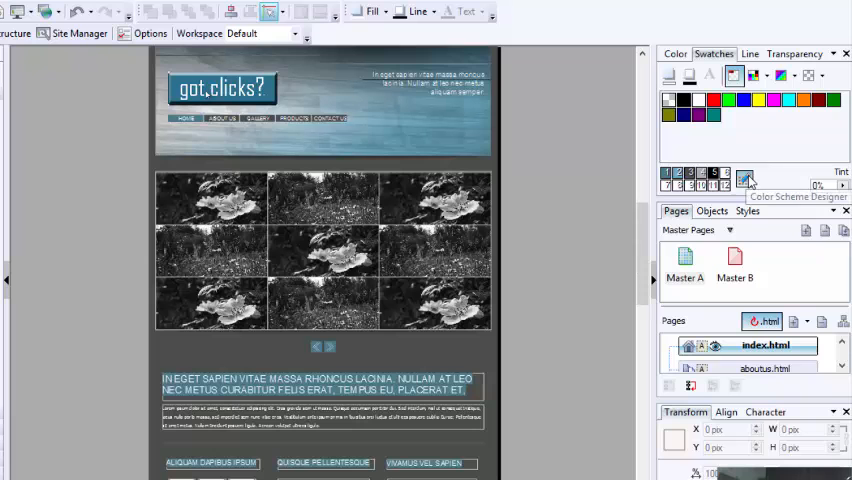
{"action": "left_click", "coordinate": [745, 179]}
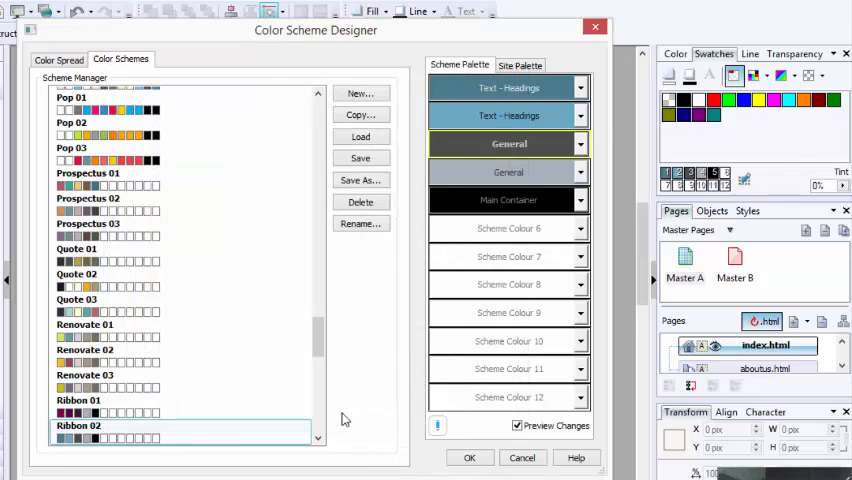
{"action": "left_click", "coordinate": [469, 457]}
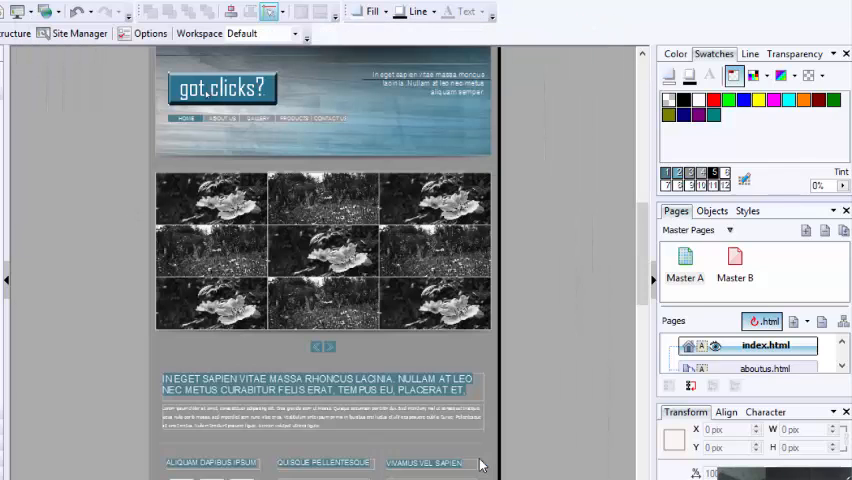
{"action": "mouse_move", "coordinate": [623, 227]}
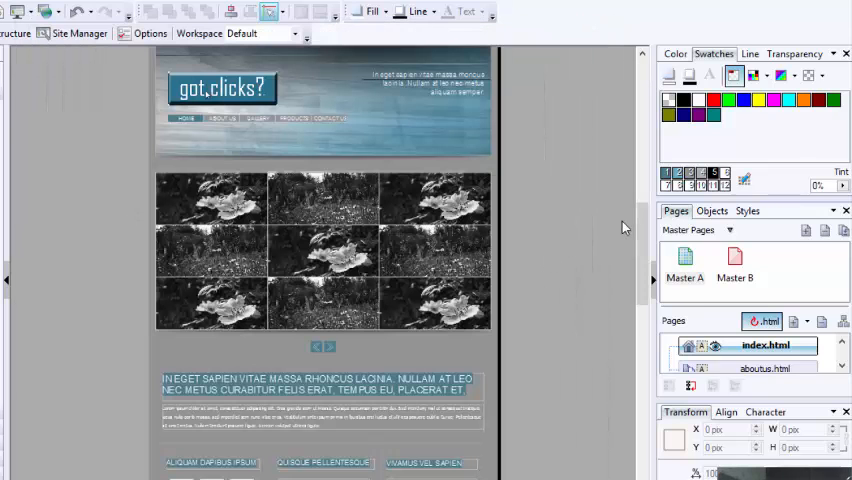
{"action": "mouse_move", "coordinate": [755, 182]}
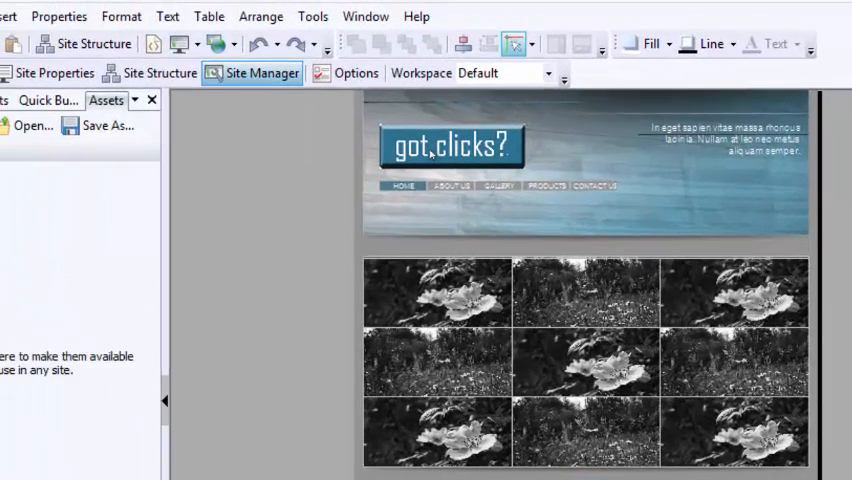
{"action": "left_click", "coordinate": [261, 72]}
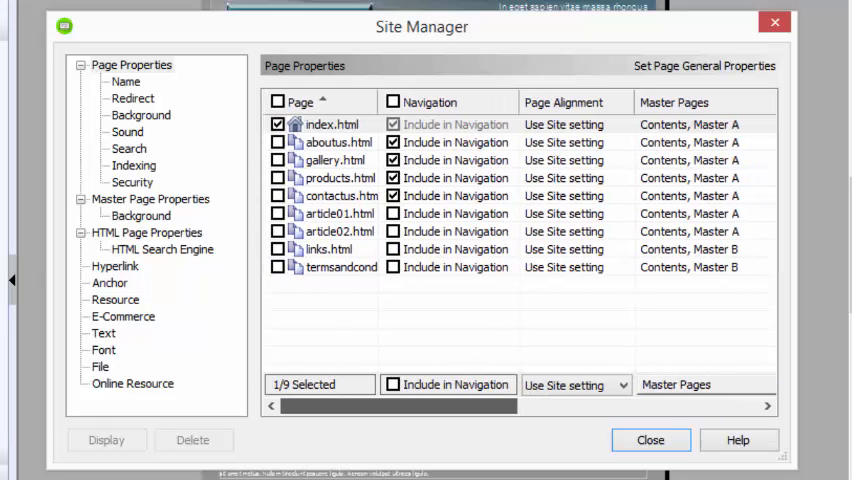
{"action": "scroll", "scroll_direction": "right", "scroll_amount": 3}
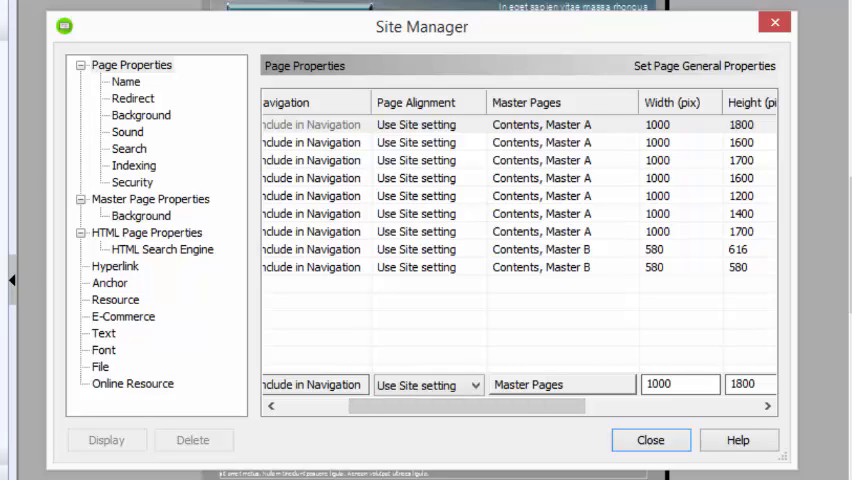
{"action": "scroll", "scroll_direction": "right", "scroll_amount": 3}
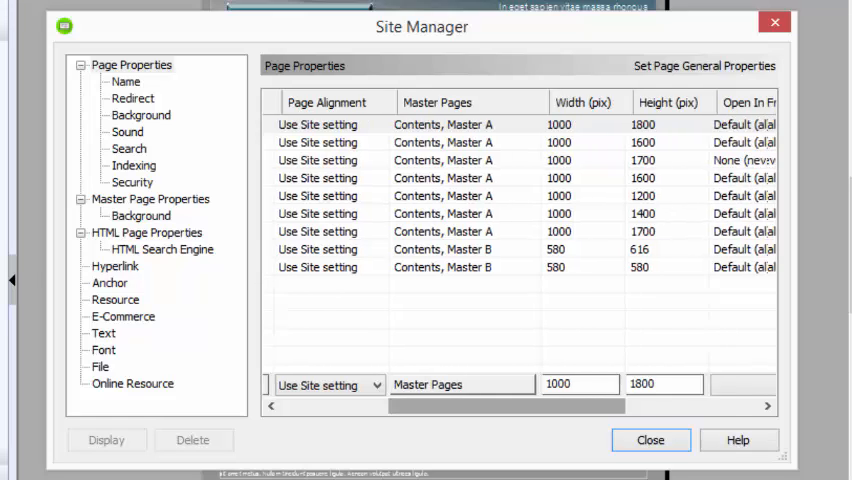
{"action": "scroll", "scroll_direction": "right", "scroll_amount": 3}
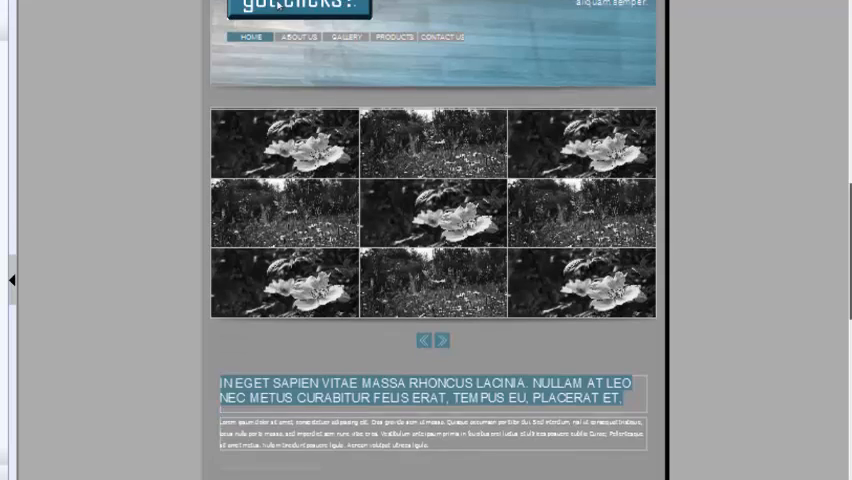
Step: Scroll around the Site Structure view of the home, about us, gallery, products and contact pages
{"action": "scroll", "scroll_direction": "down", "scroll_amount": 3}
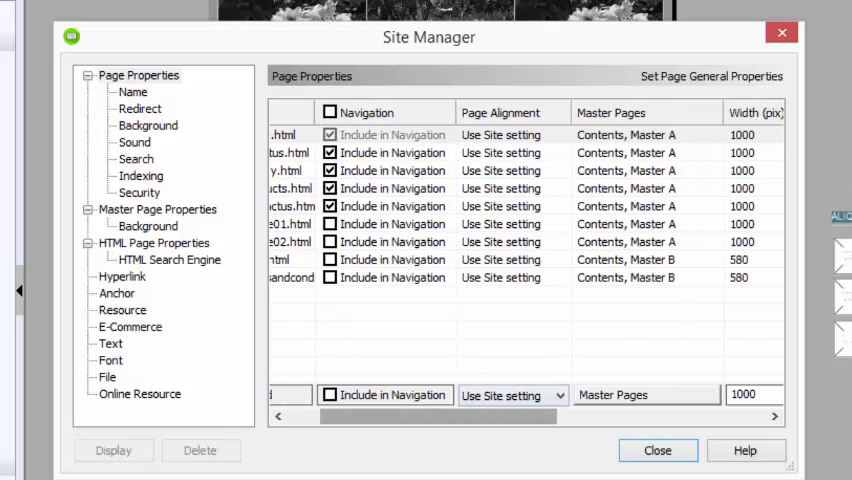
{"action": "scroll", "scroll_direction": "right", "scroll_amount": 3}
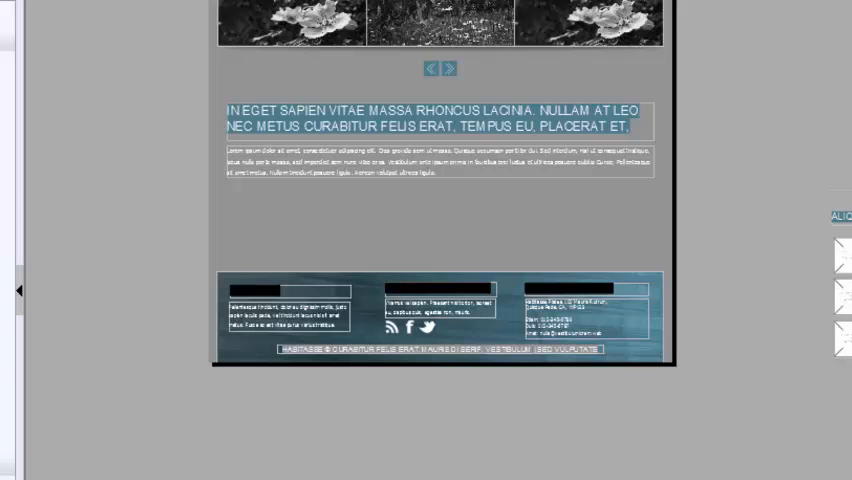
{"action": "scroll", "scroll_direction": "up", "scroll_amount": 3}
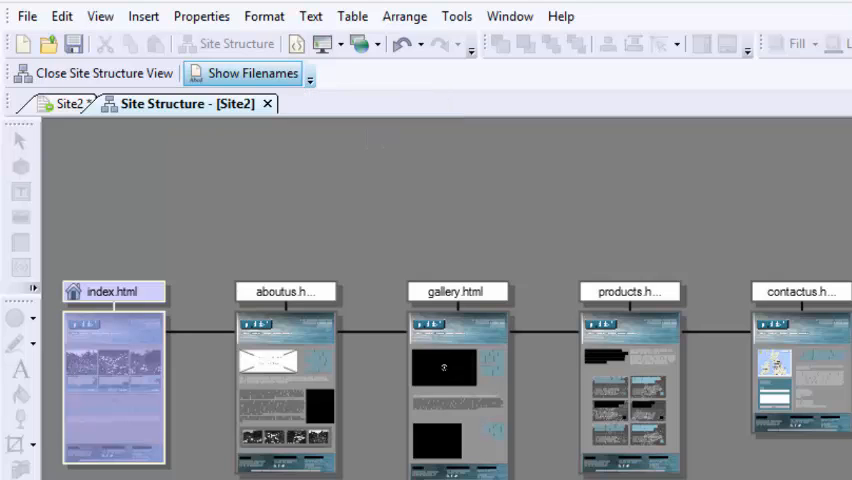
Step: Go to Tools > Options > User Interface > Customize
{"action": "left_click", "coordinate": [309, 73]}
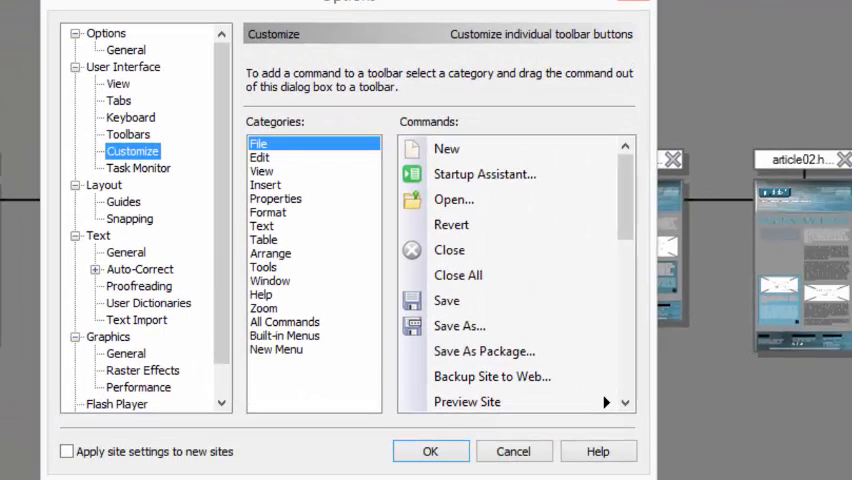
Step: Show the Properties command category and scroll its list to Page Properties
{"action": "left_click", "coordinate": [275, 198]}
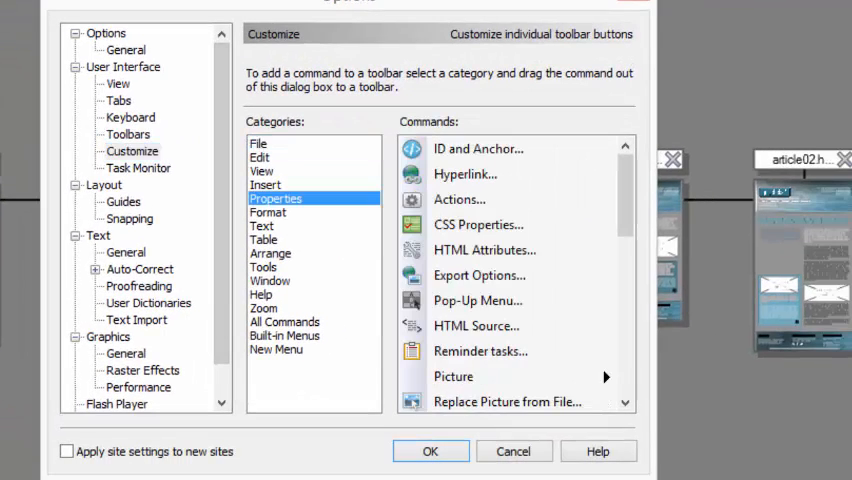
{"action": "scroll", "scroll_direction": "down", "scroll_amount": 3}
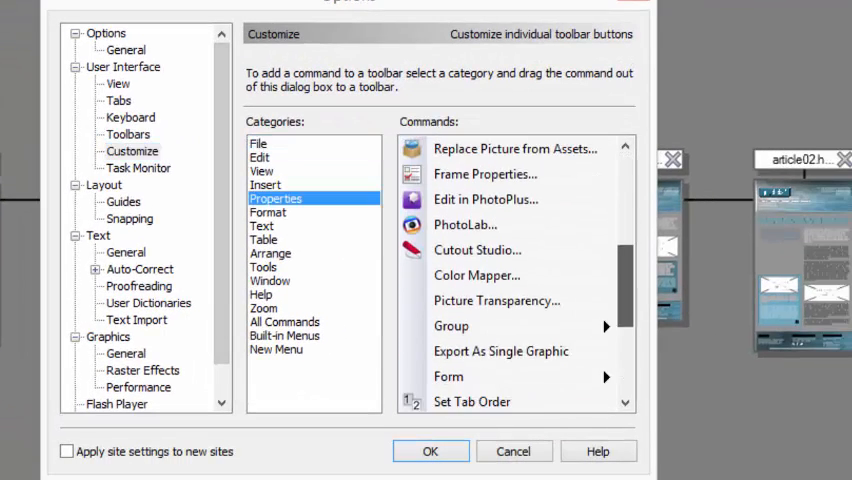
{"action": "scroll", "scroll_direction": "down", "scroll_amount": 3}
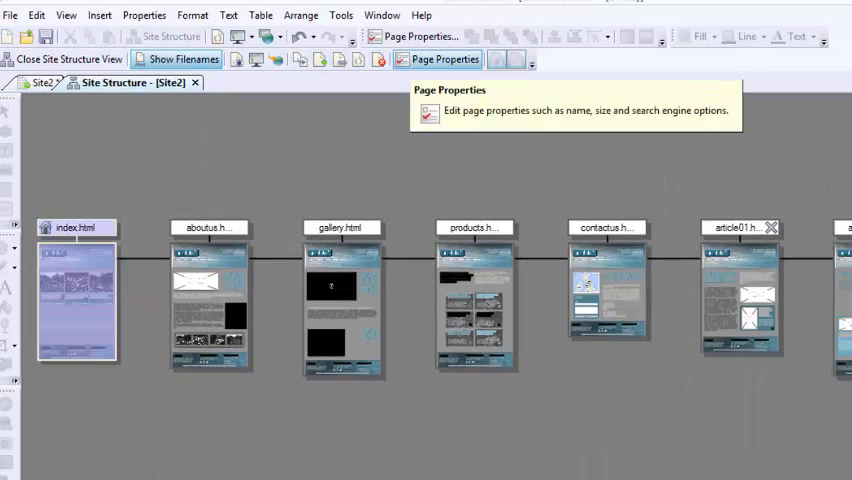
Step: Rename the home page to Welcome in Page Properties and tick Specify page title
{"action": "left_click", "coordinate": [444, 59]}
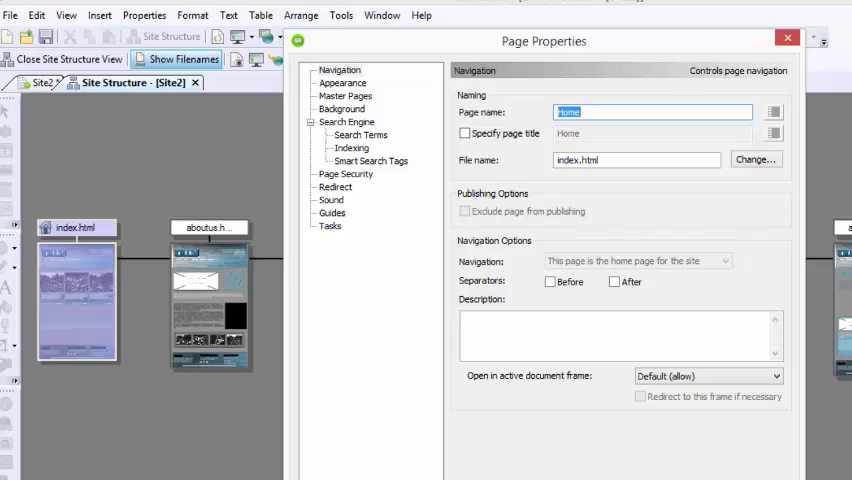
{"action": "type", "text": "WEI"}
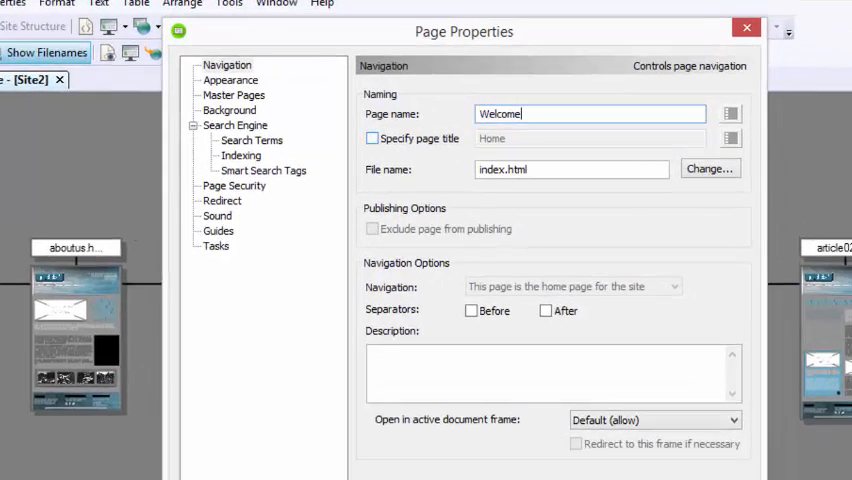
{"action": "left_click", "coordinate": [372, 138]}
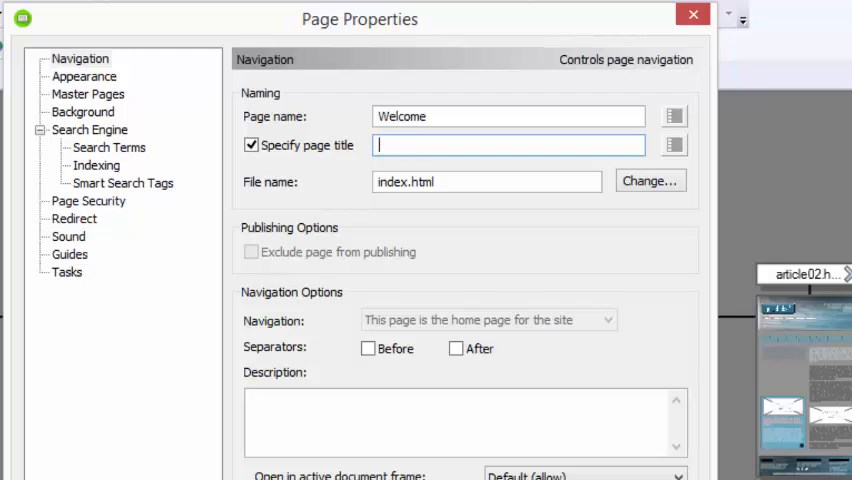
{"action": "left_click", "coordinate": [692, 14]}
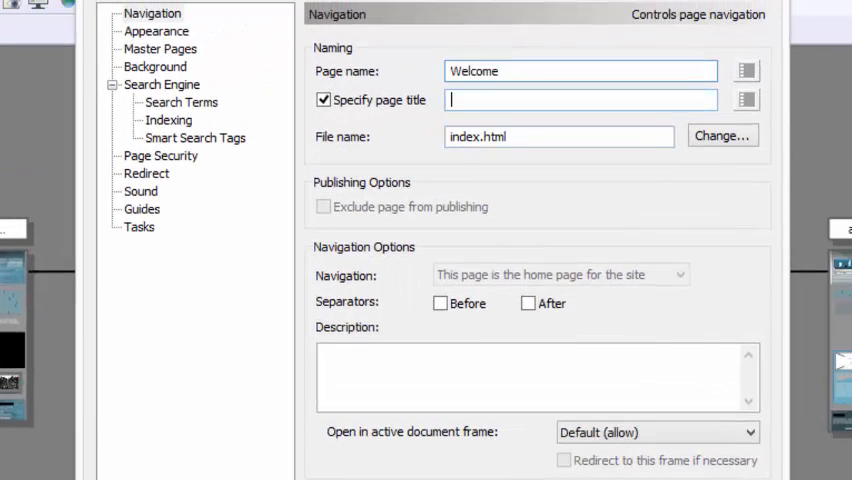
Step: Enter 'Web Design and Internet Marketing Firm Got Clicks' as the home page title
{"action": "type", "text": "Web Design and Internet Marketing Firm Got Clicks"}
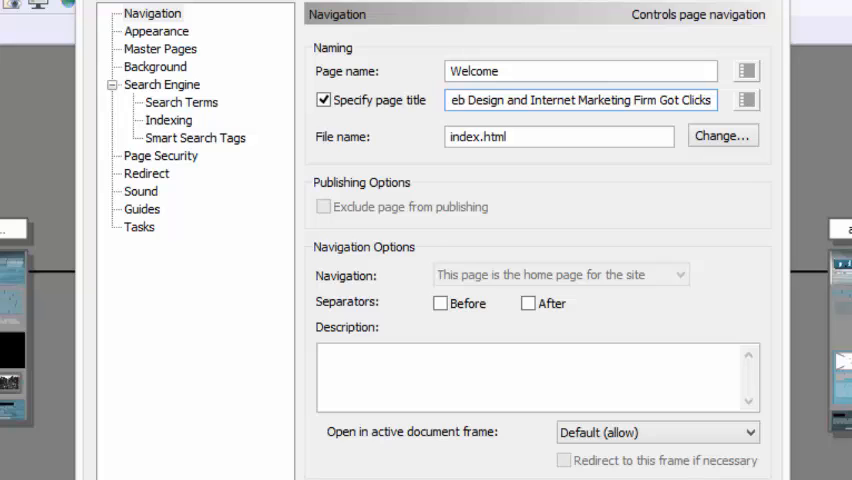
{"action": "left_click", "coordinate": [181, 102]}
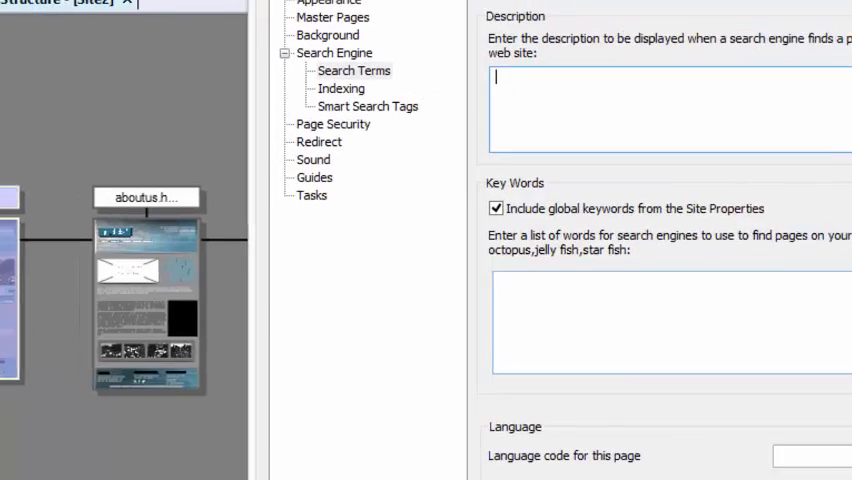
Step: Give the home page a Got Clicks Vermont web-design description and keywords like internet marketing, affordable websites
{"action": "type", "text": "Welcome to Got Clicks - a Vermont Web Design and Internet Marketing shop specializing in internet marketing for small to mid-sized business."}
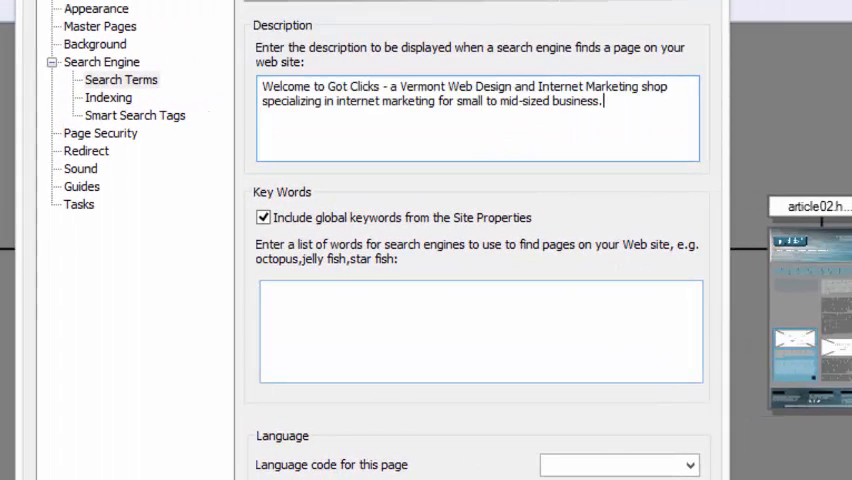
{"action": "type", "text": "internet"}
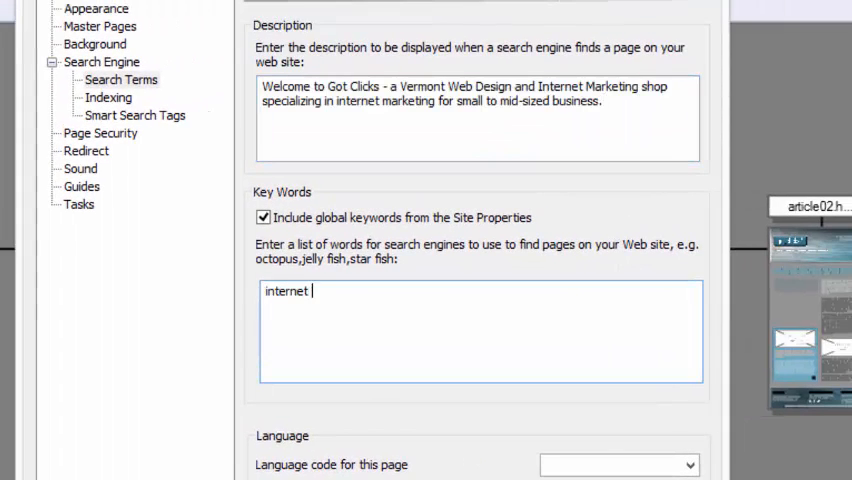
{"action": "type", "text": "marketing, website design, serif webplus, affordable websites"}
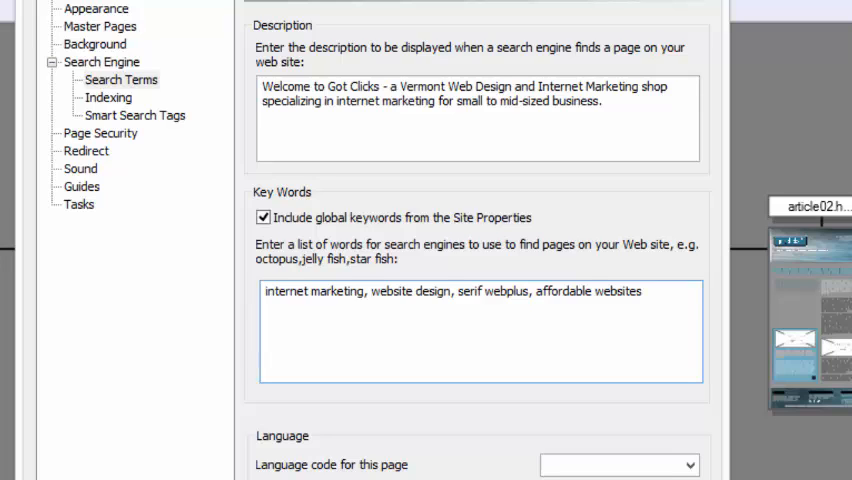
{"action": "left_click", "coordinate": [107, 97]}
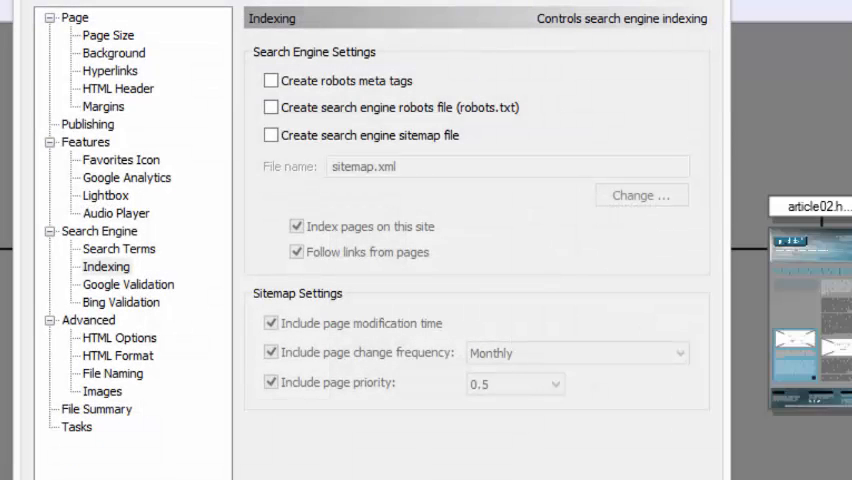
Step: Enable Google Analytics under Features in Site Properties, leaving the tracking code empty
{"action": "left_click", "coordinate": [126, 177]}
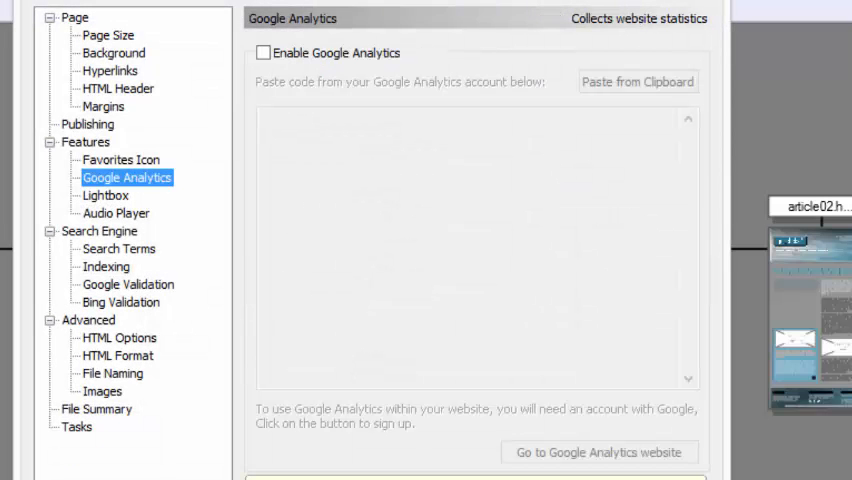
{"action": "left_click", "coordinate": [263, 52]}
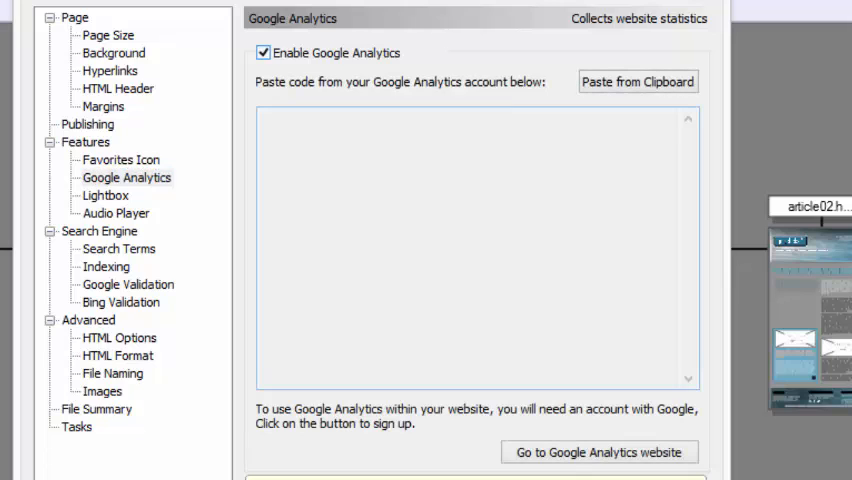